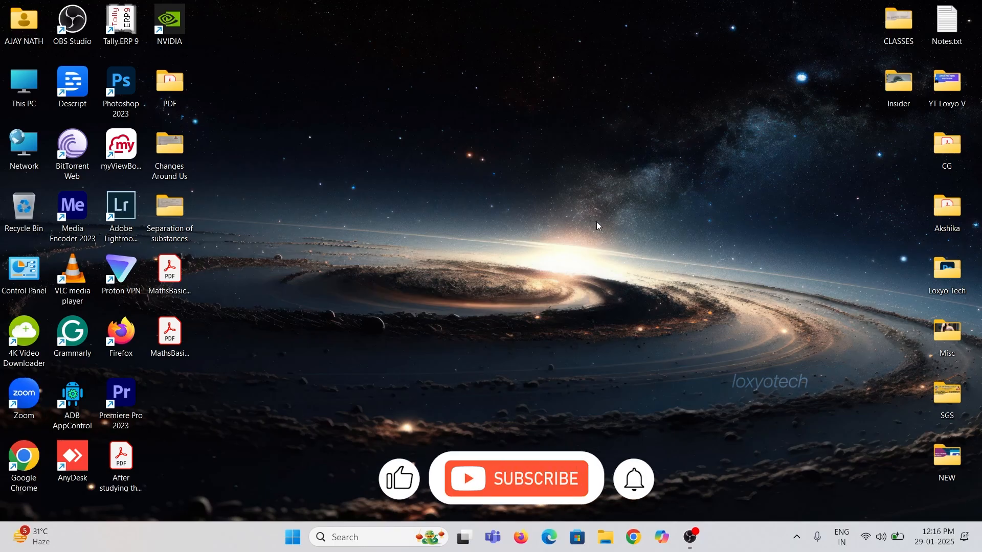
Step: Open System > Activation, expand Upgrade your edition, and cancel the product key dialog
left_click(516, 478)
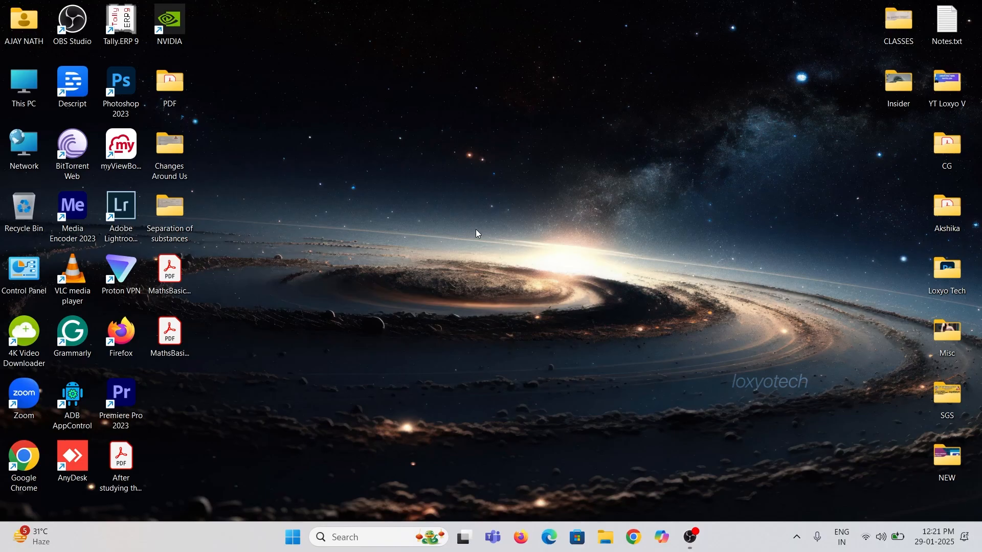
mouse_move(311, 519)
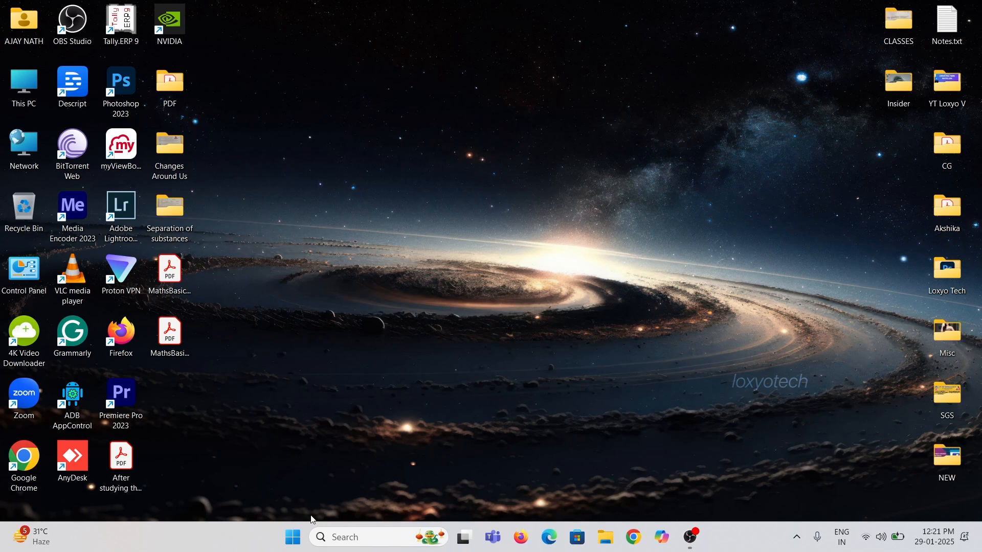
left_click(291, 537)
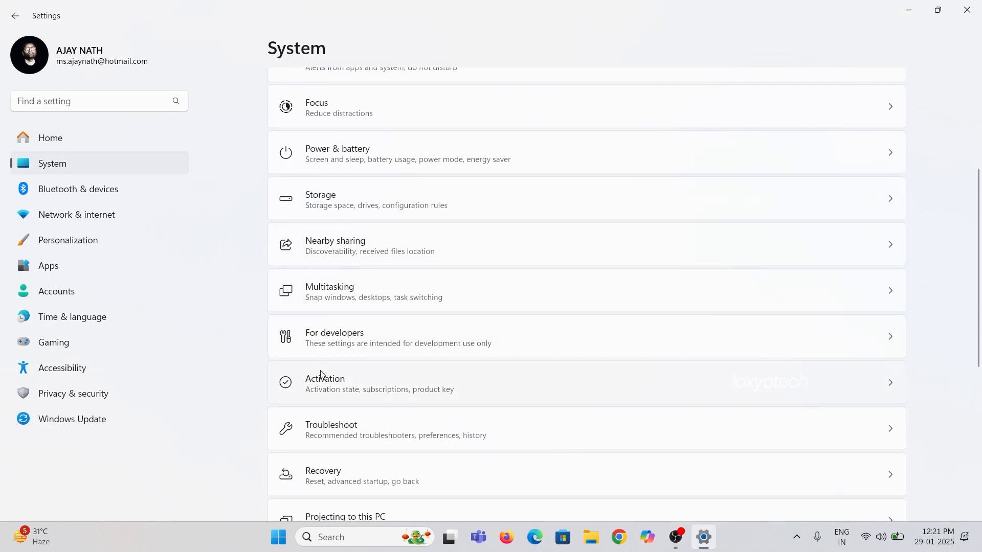
left_click(344, 384)
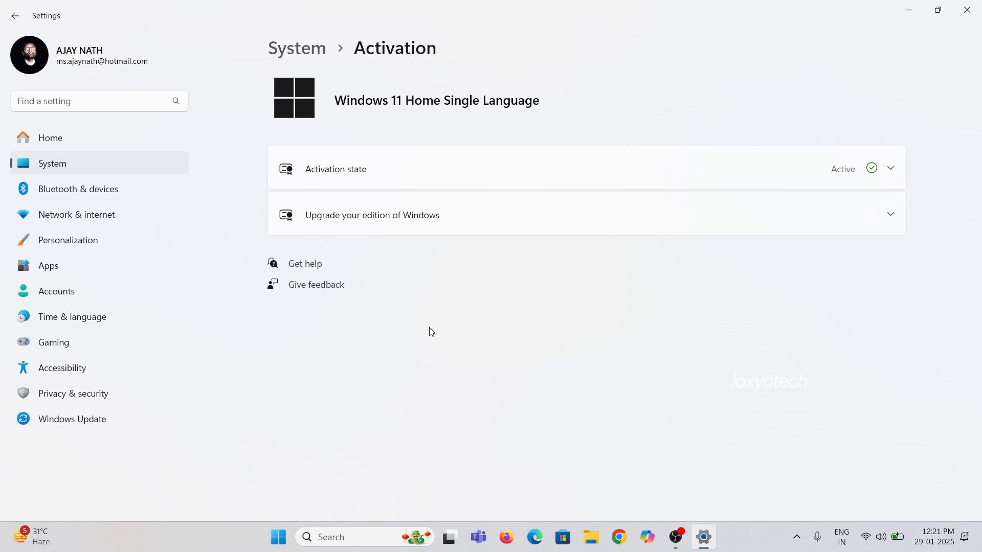
left_click(372, 215)
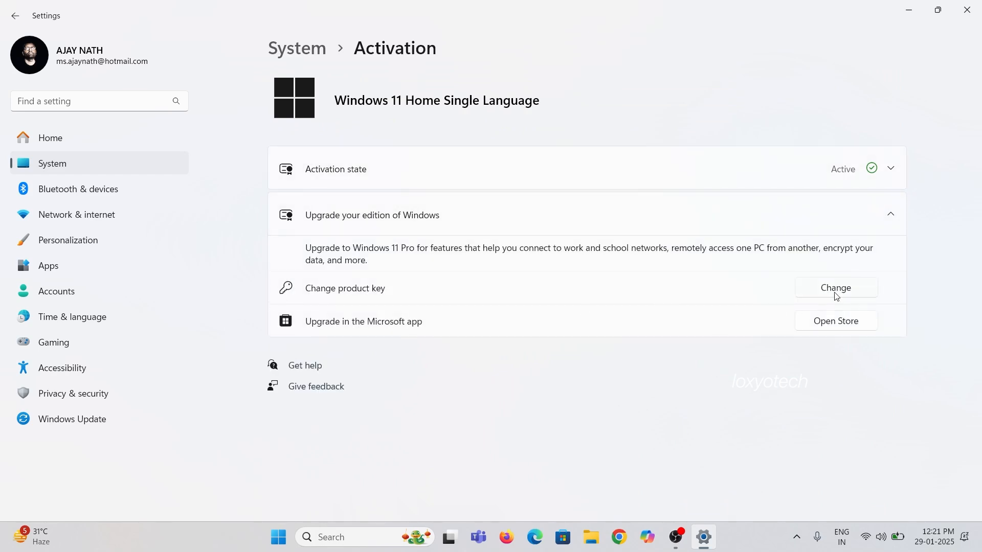
mouse_move(838, 291)
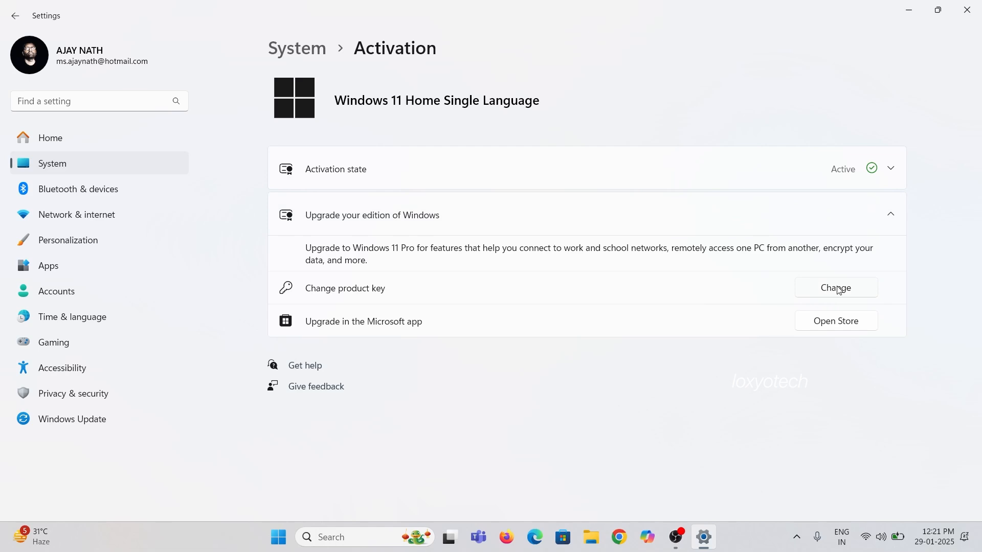
left_click(835, 287)
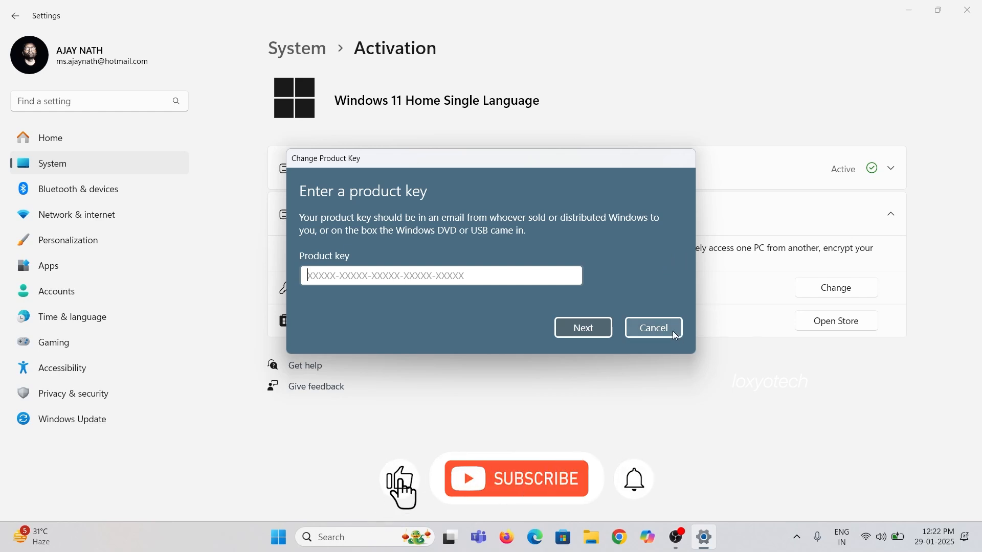
left_click(652, 328)
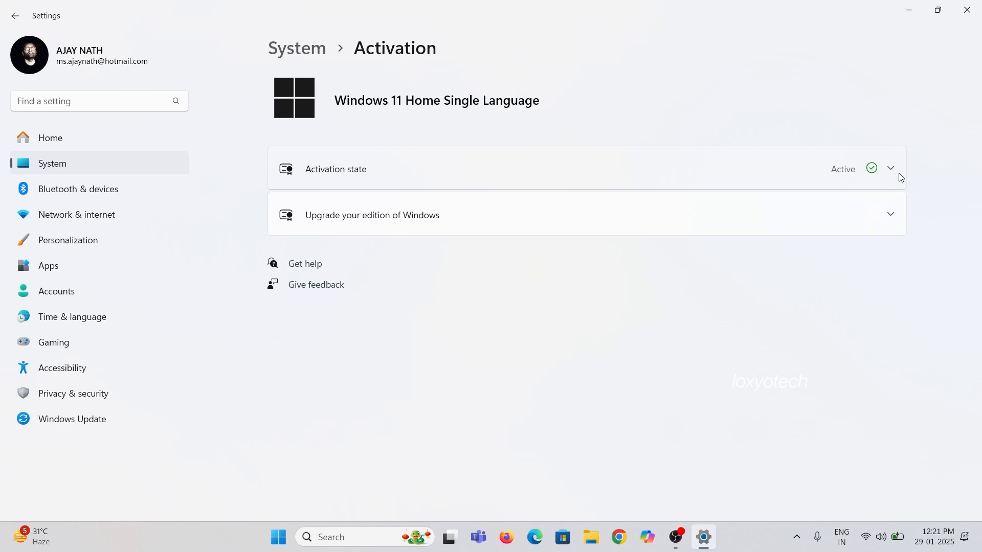
Step: Search the Microsoft Store for showkeyplus and open the ShowKeyPlus app page
left_click(891, 167)
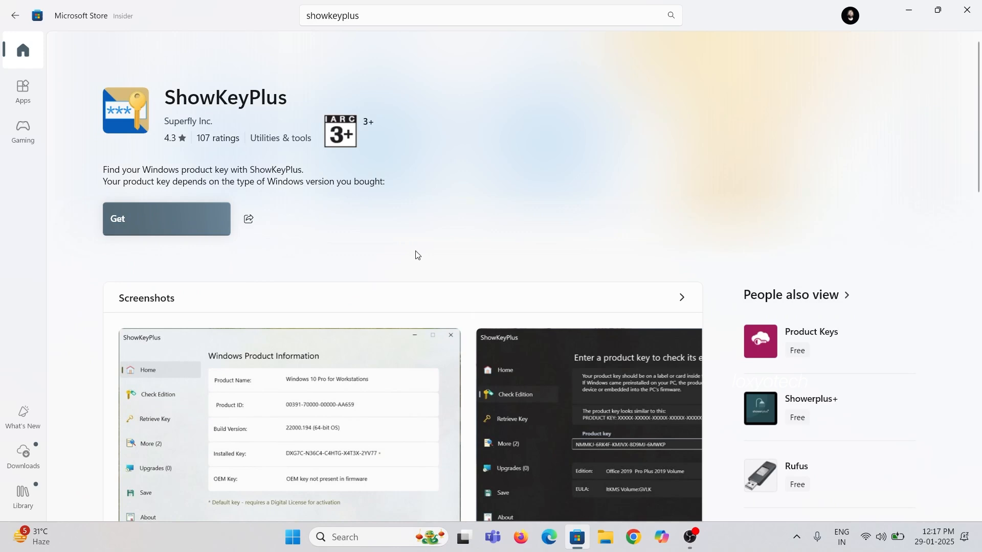
Step: Get ShowKeyPlus from the Store, then open it once installed
left_click(167, 219)
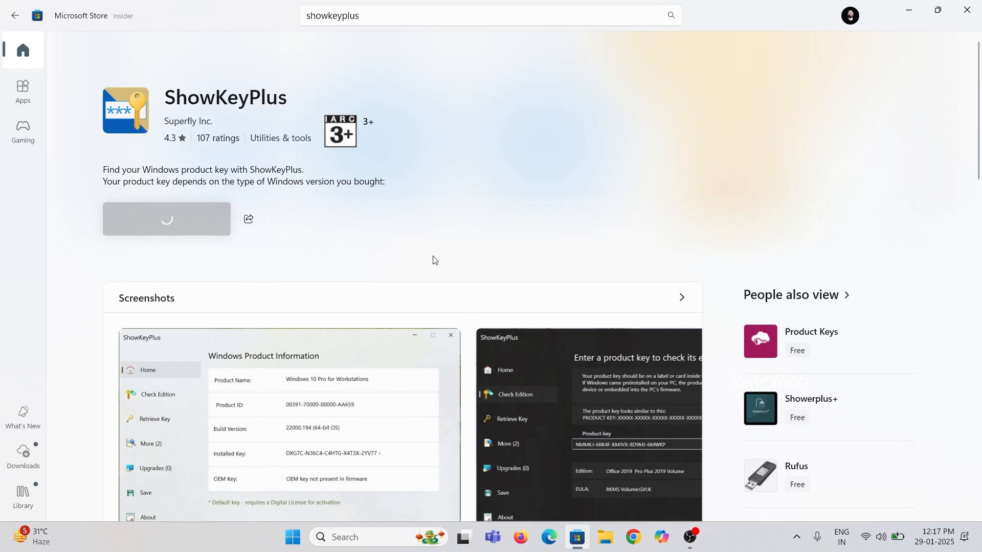
mouse_move(431, 240)
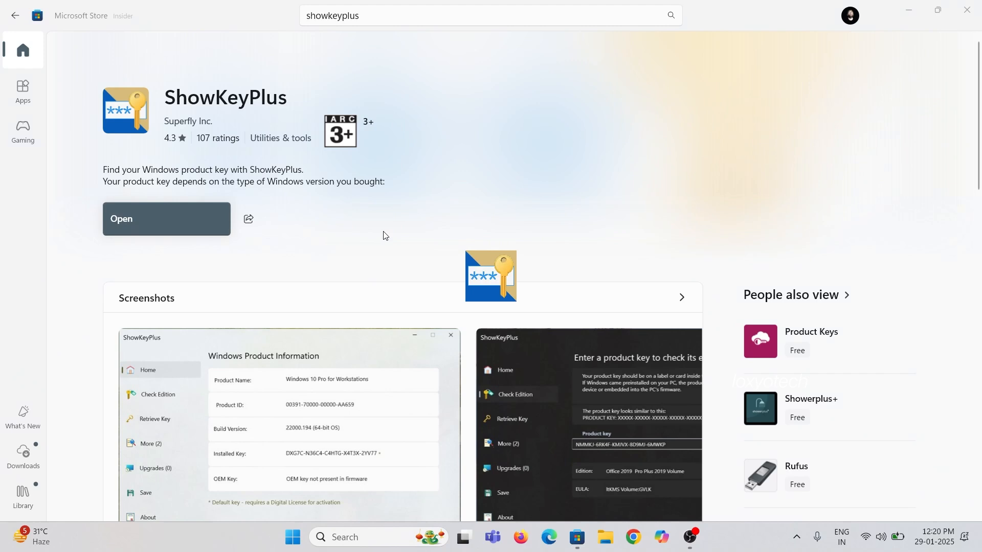
left_click(166, 219)
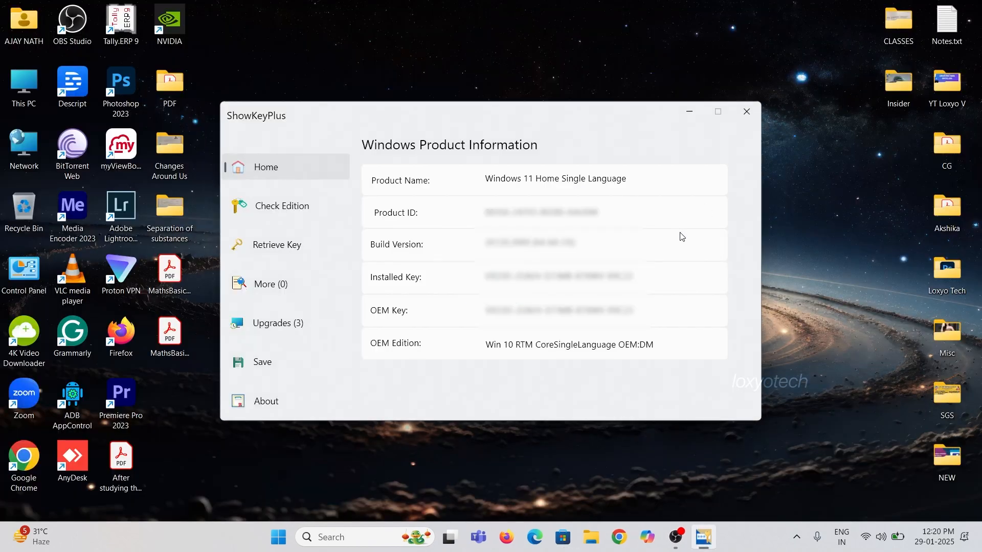
mouse_move(722, 306)
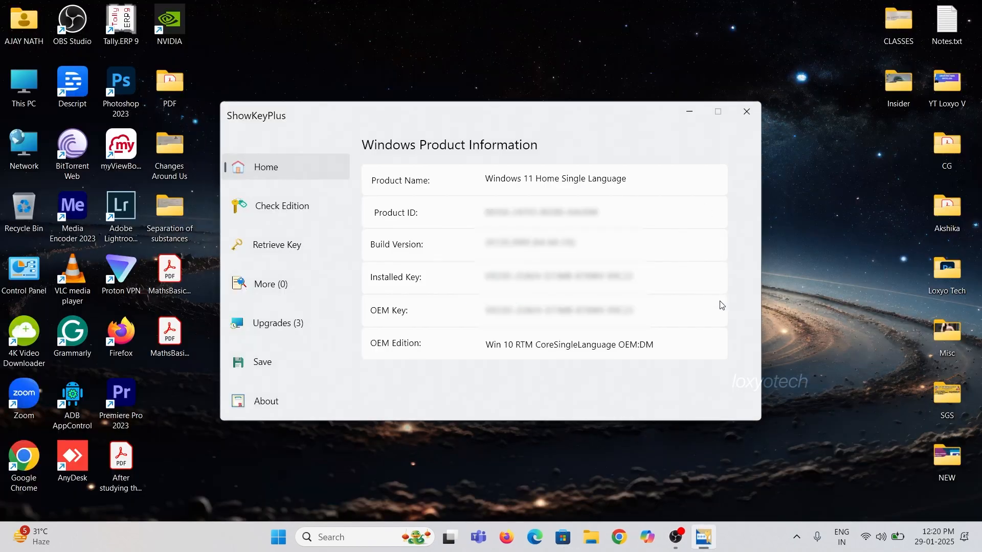
mouse_move(554, 197)
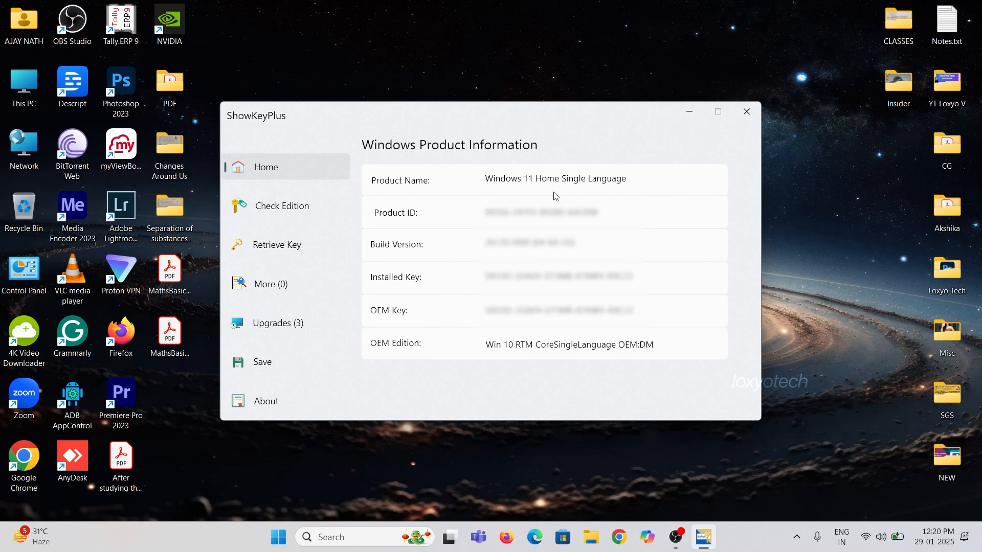
mouse_move(635, 310)
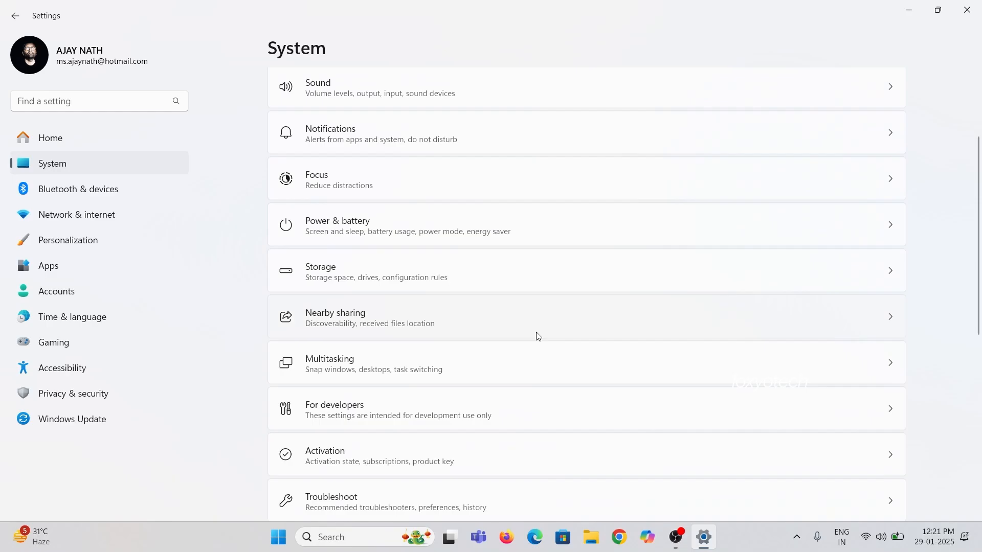
Step: Scroll down to Activation in System settings and start changing the product key
scroll("down", 3)
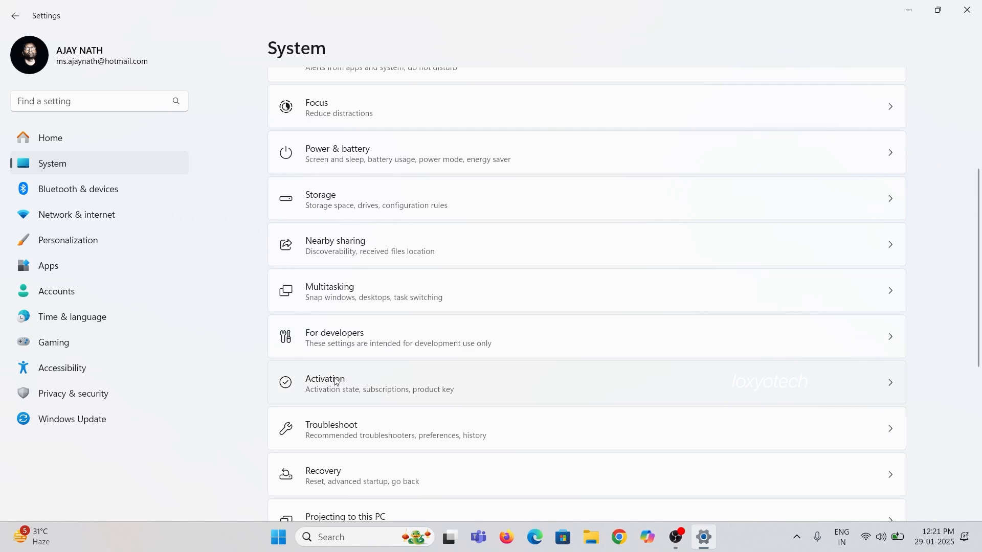
left_click(336, 383)
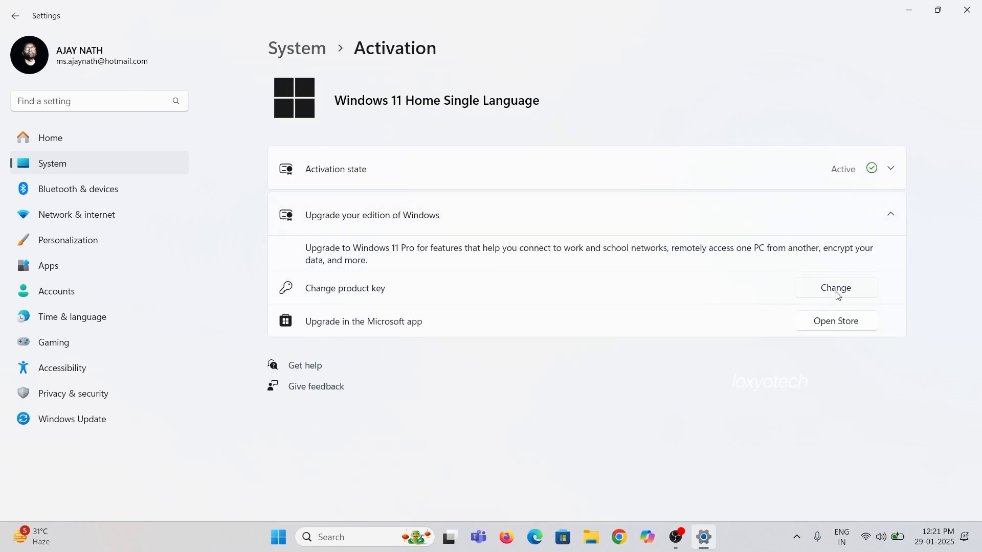
left_click(835, 287)
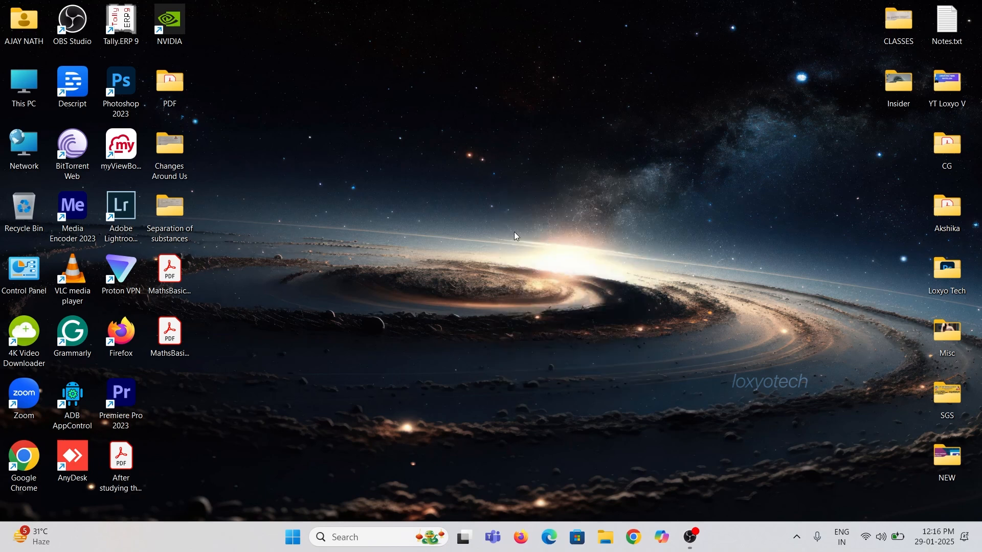
mouse_move(515, 325)
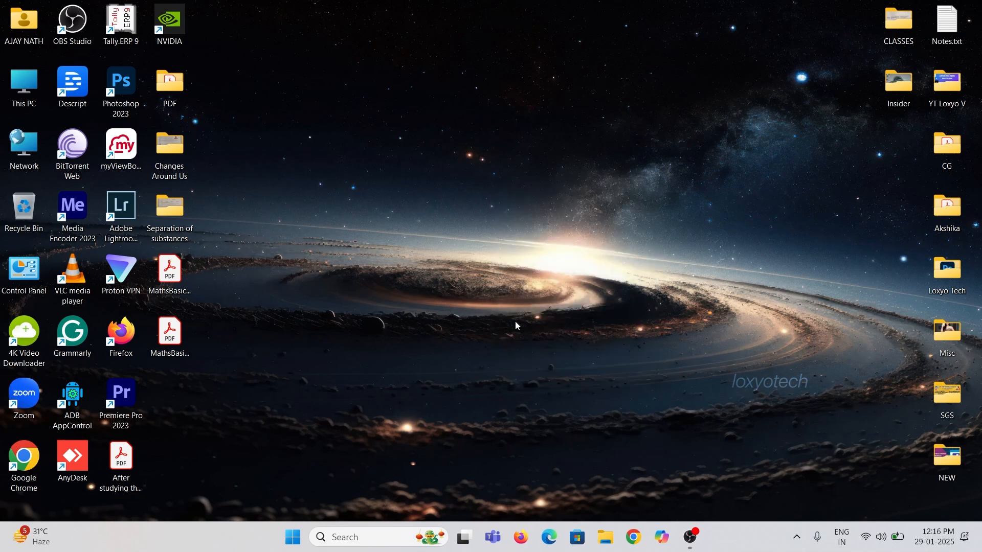
mouse_move(455, 296)
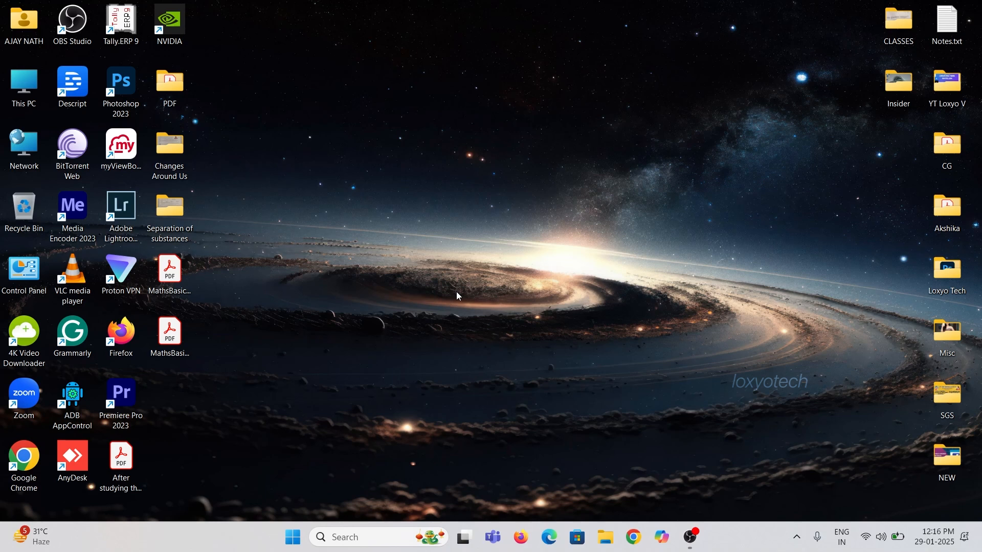
mouse_move(598, 226)
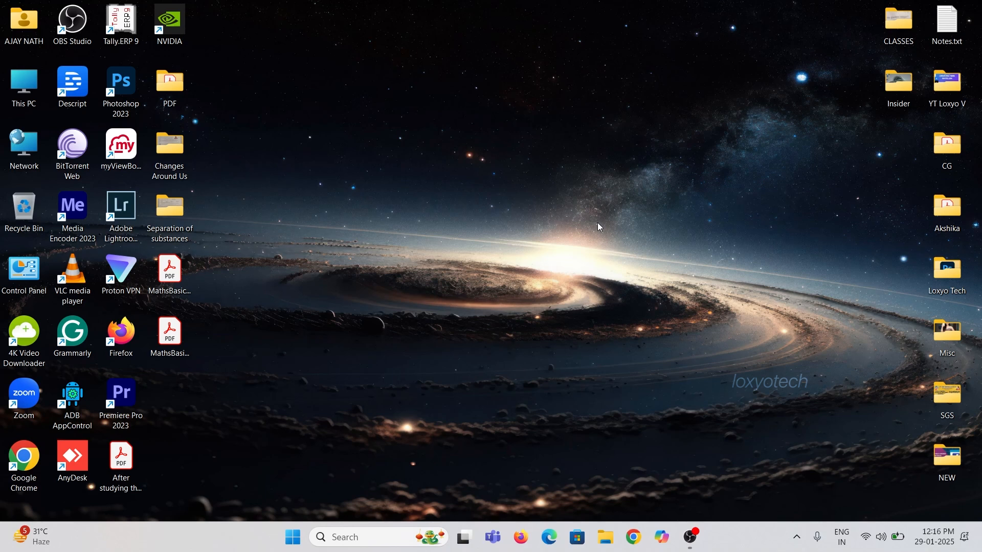